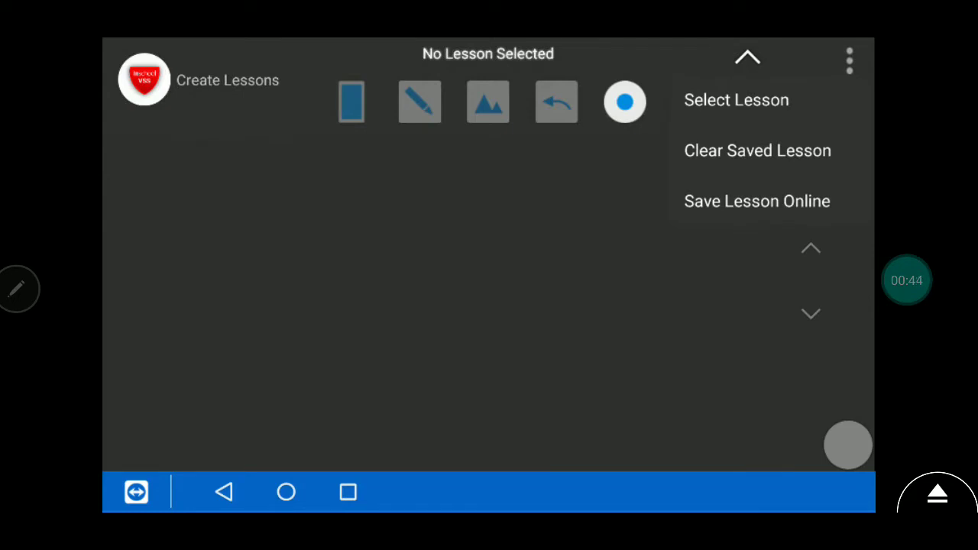
Step: Choose lesson 1 under chapter 1 from the Select Lesson list
click(735, 99)
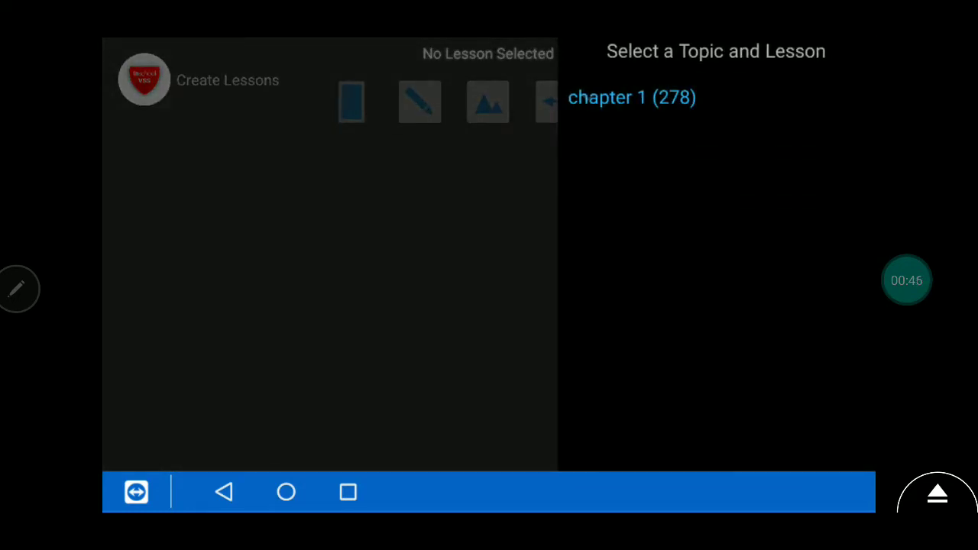
click(631, 98)
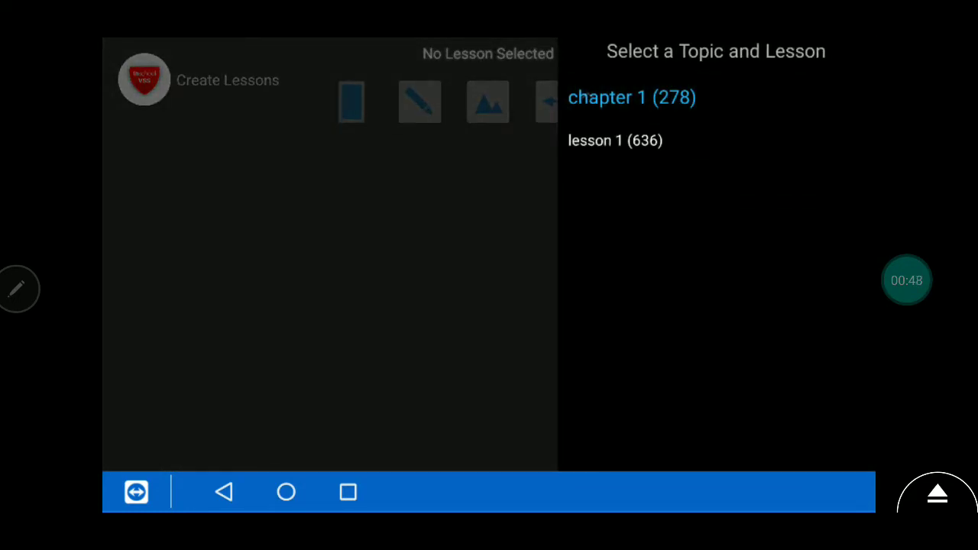
click(615, 141)
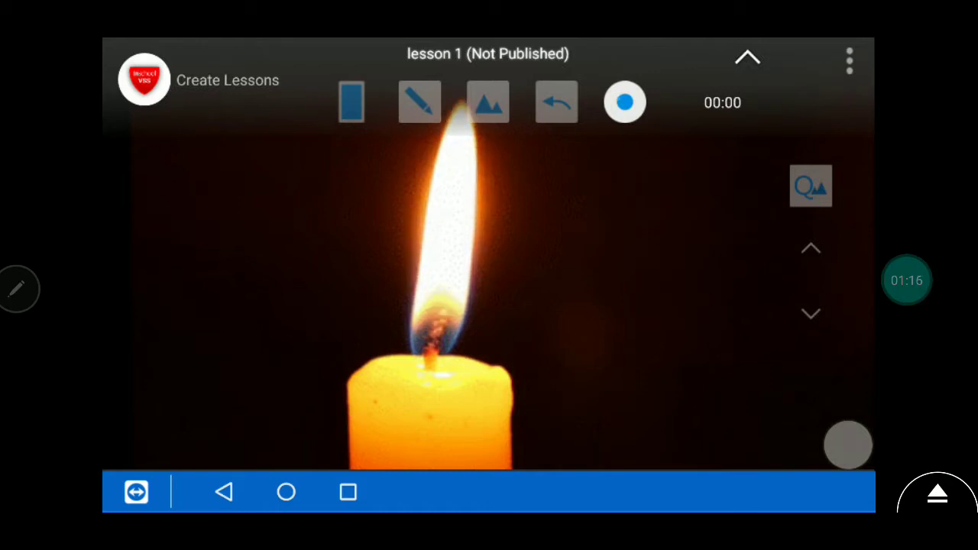
Step: Begin recording and slide the candle picture away to reach a blank board
click(623, 101)
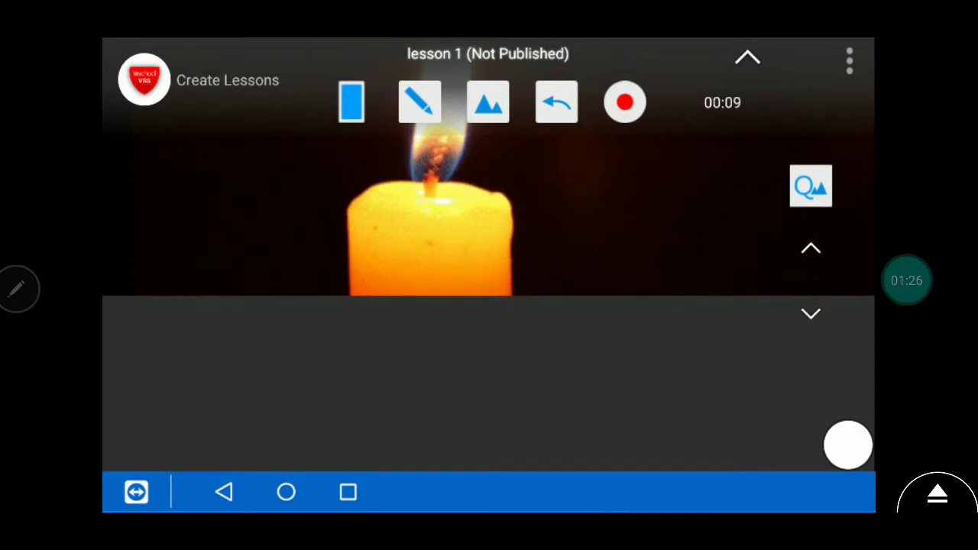
drag(726, 375, 787, 336)
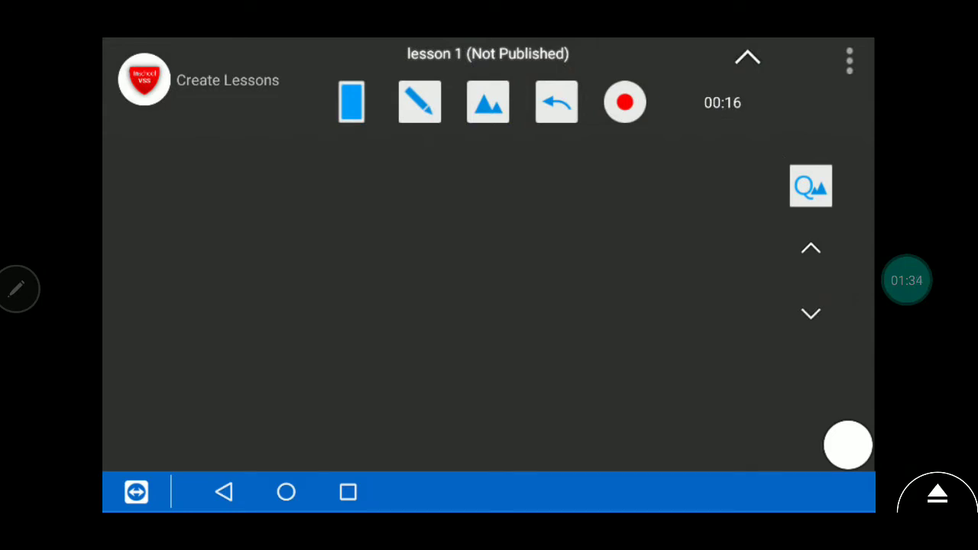
Step: Handwrite the digits 1234 then 5 and 6 across the upper board
drag(260, 198, 260, 244)
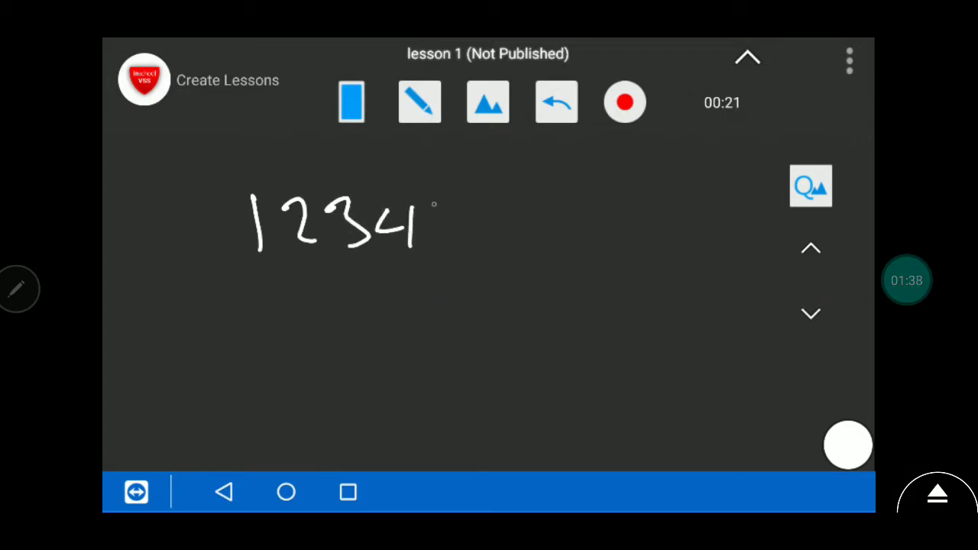
drag(443, 221, 520, 221)
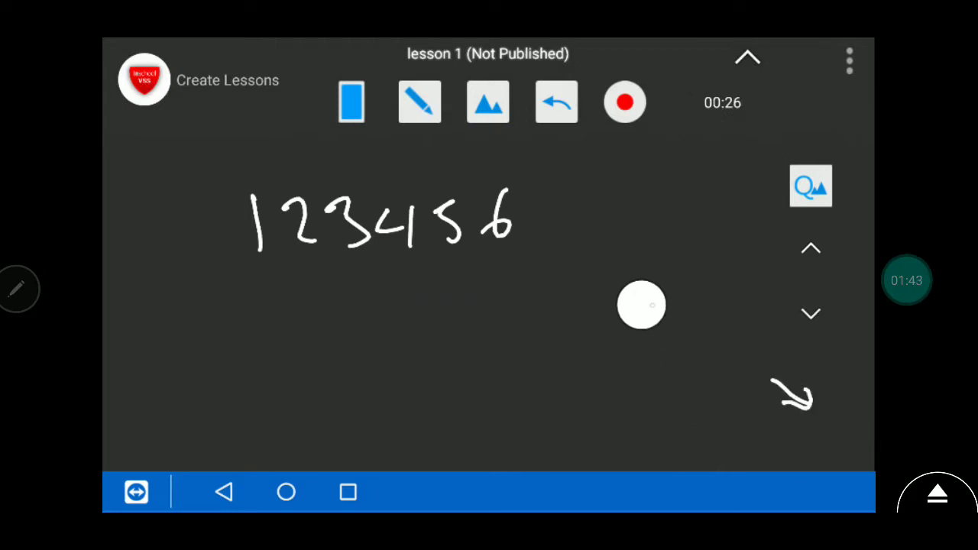
Step: Set the pen to yellow with thickness 5
click(641, 306)
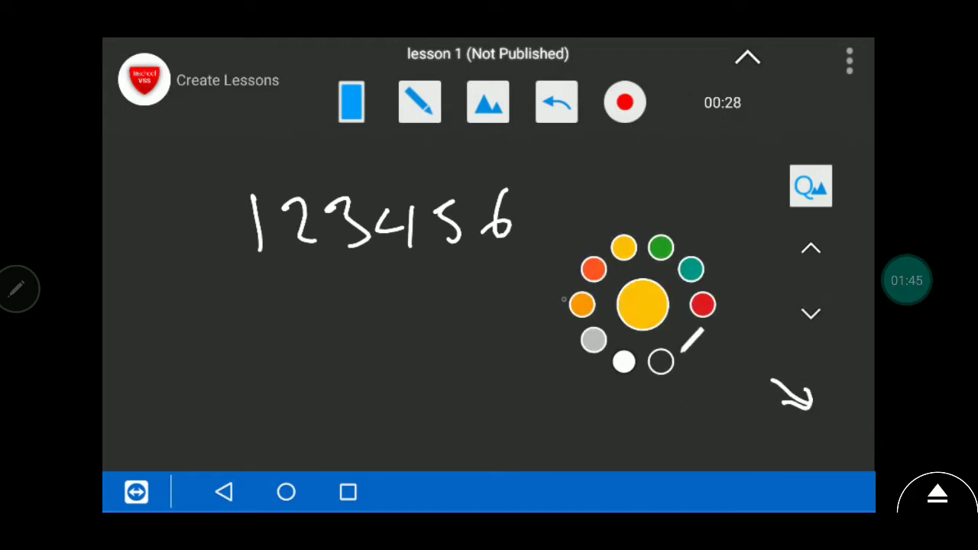
drag(252, 275, 294, 316)
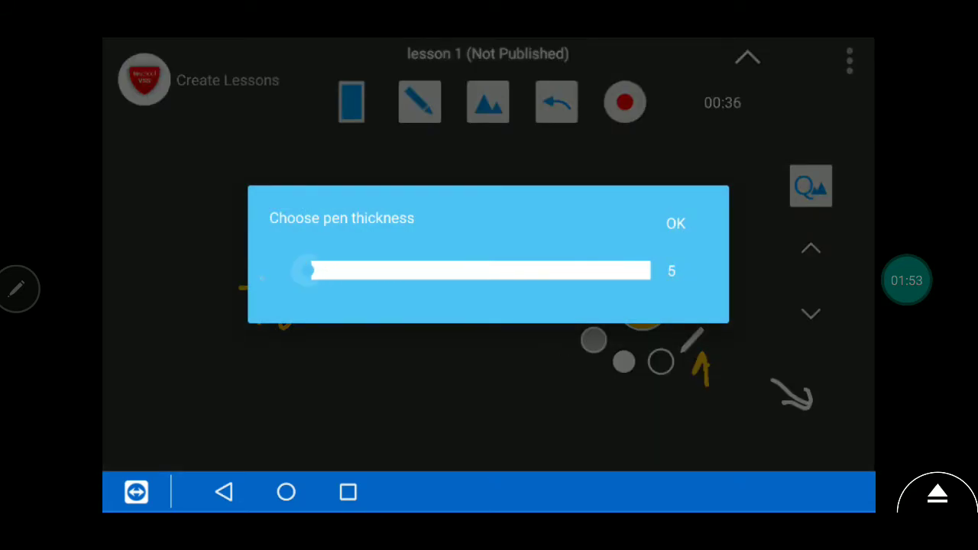
click(675, 223)
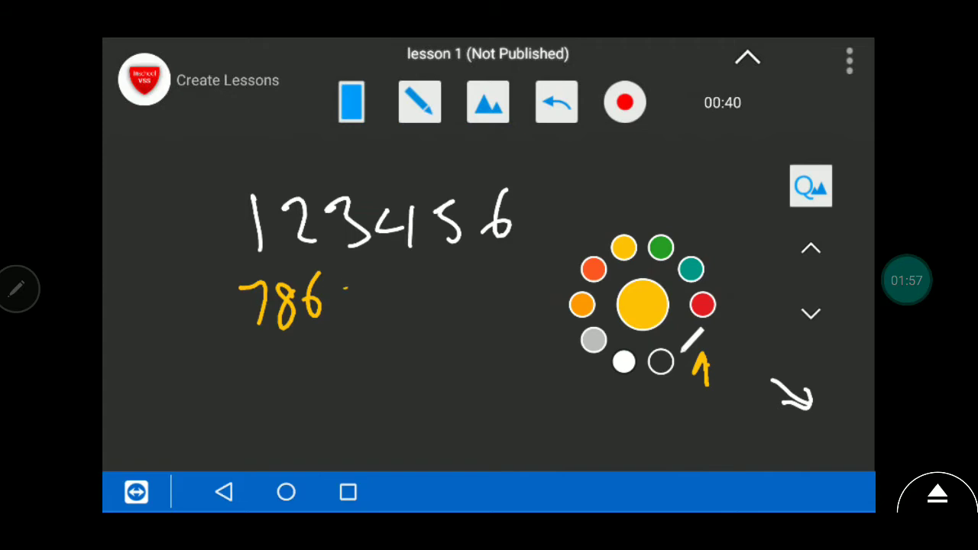
Step: Write 786 twice in yellow below the earlier numbers
drag(343, 298, 431, 308)
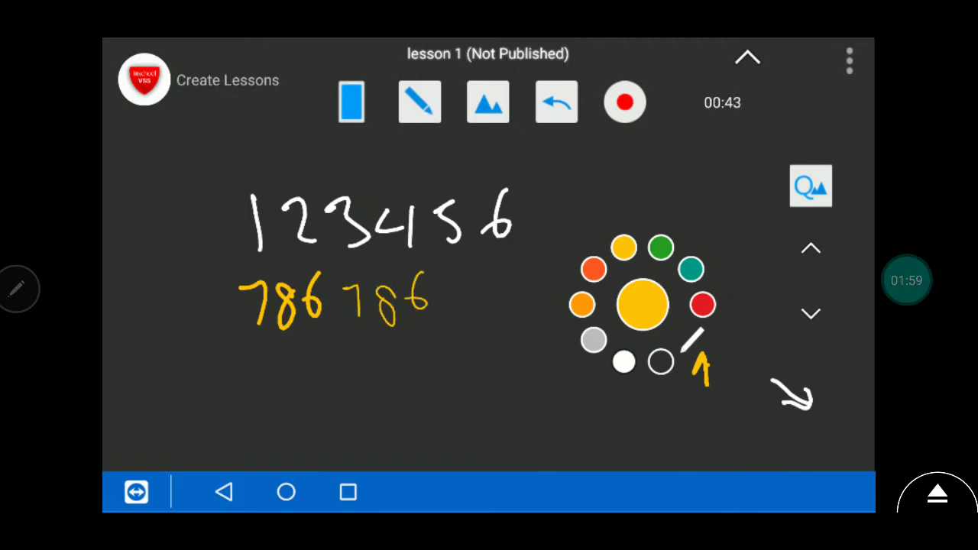
drag(340, 336, 455, 336)
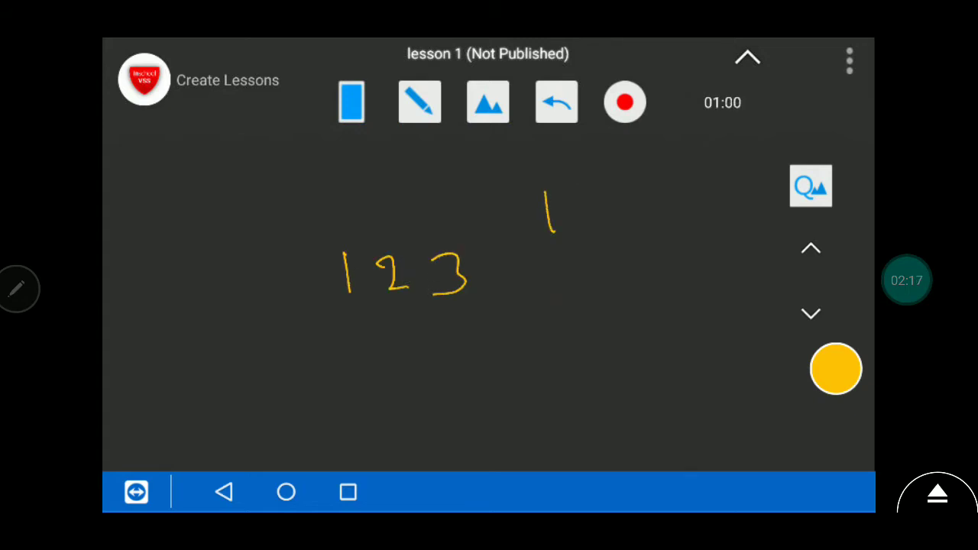
Step: Draw a yellow upward arrow and undo it before sketching the boxed circle
drag(550, 230, 550, 160)
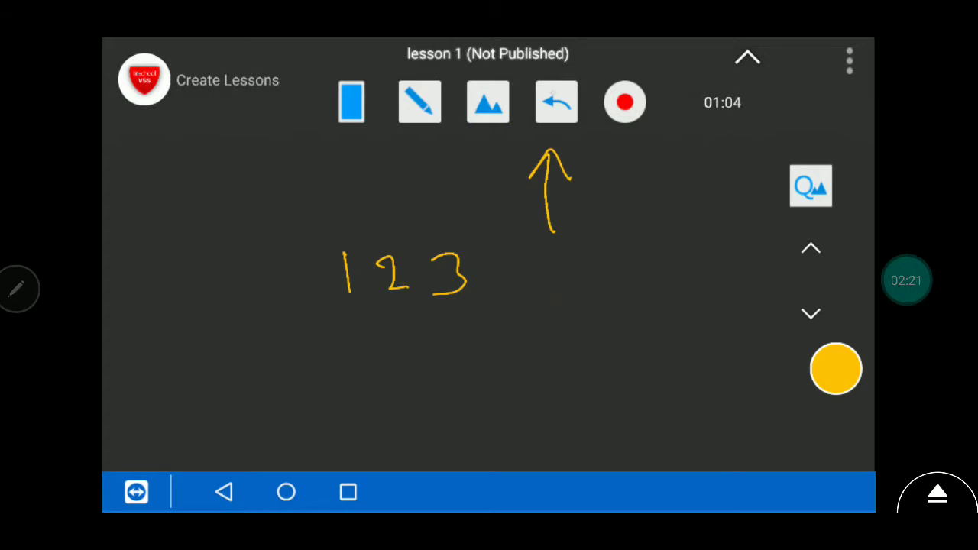
click(556, 101)
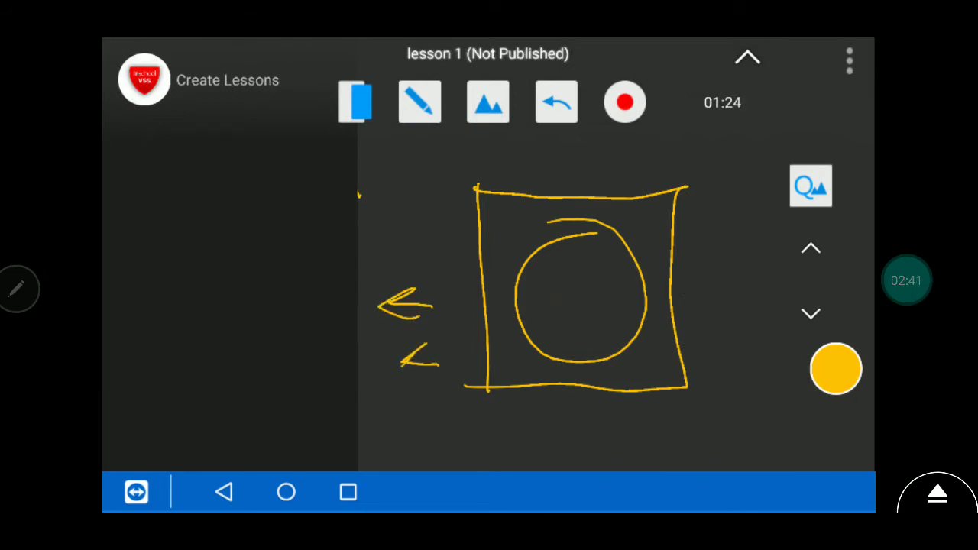
Step: Add an upward arrow by the box and write 1234 then a second row starting with 4 on the left
drag(416, 153, 401, 206)
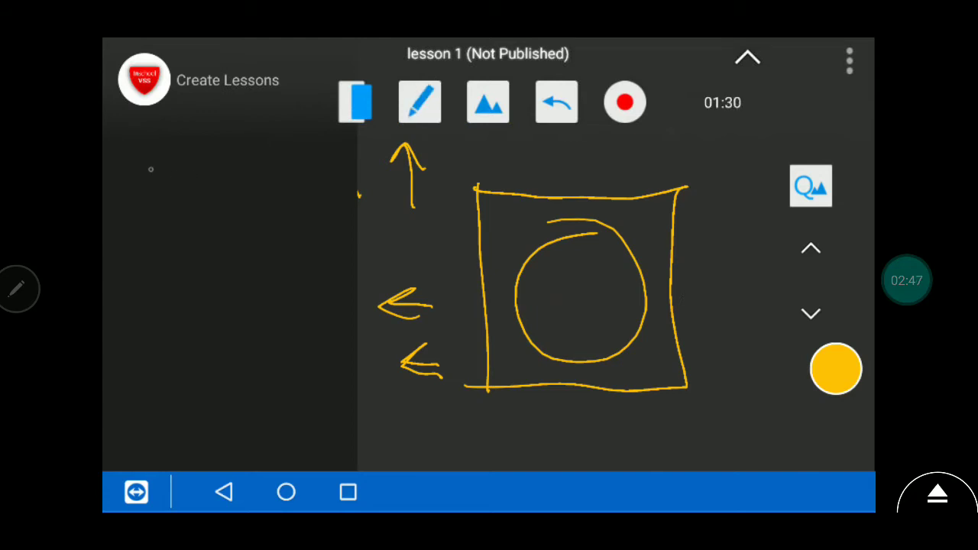
drag(135, 171, 187, 195)
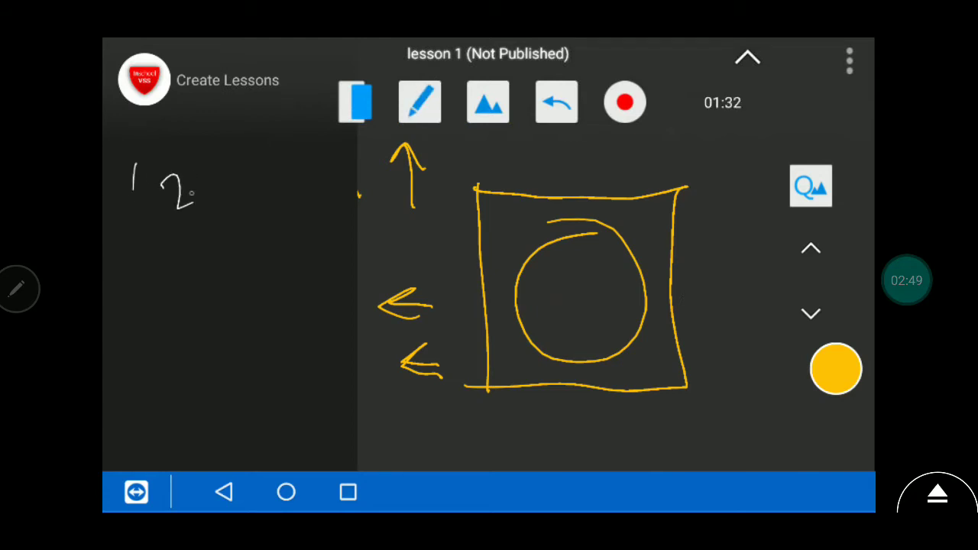
drag(214, 191, 275, 191)
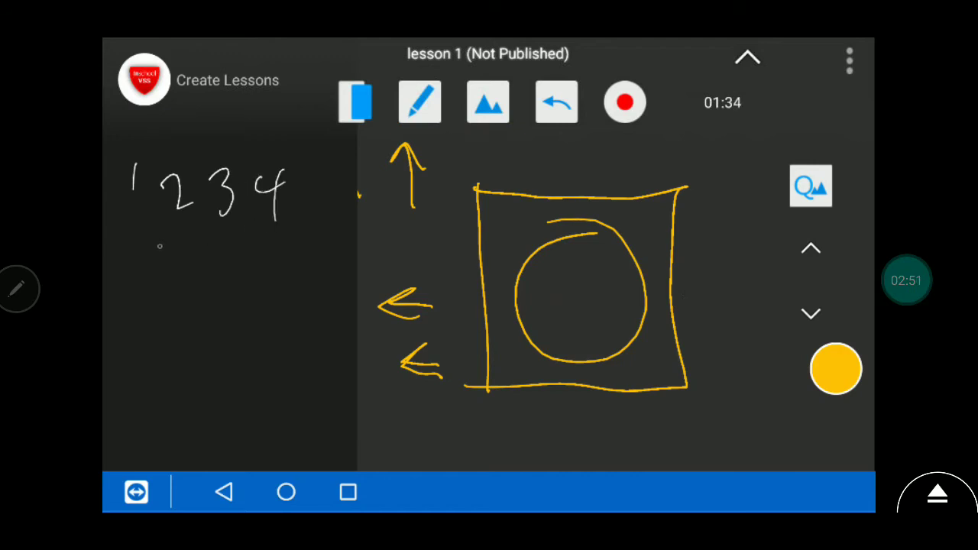
drag(138, 244, 176, 290)
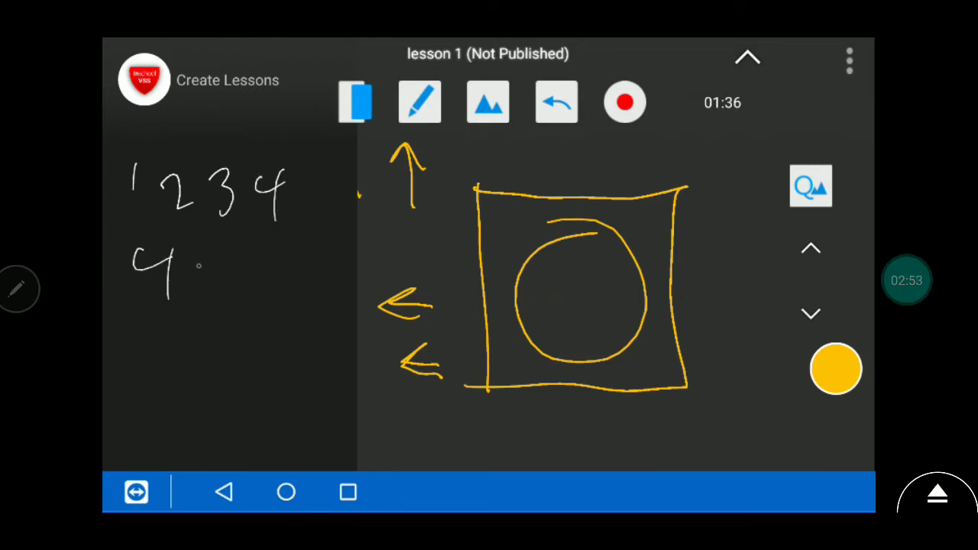
drag(191, 275, 260, 275)
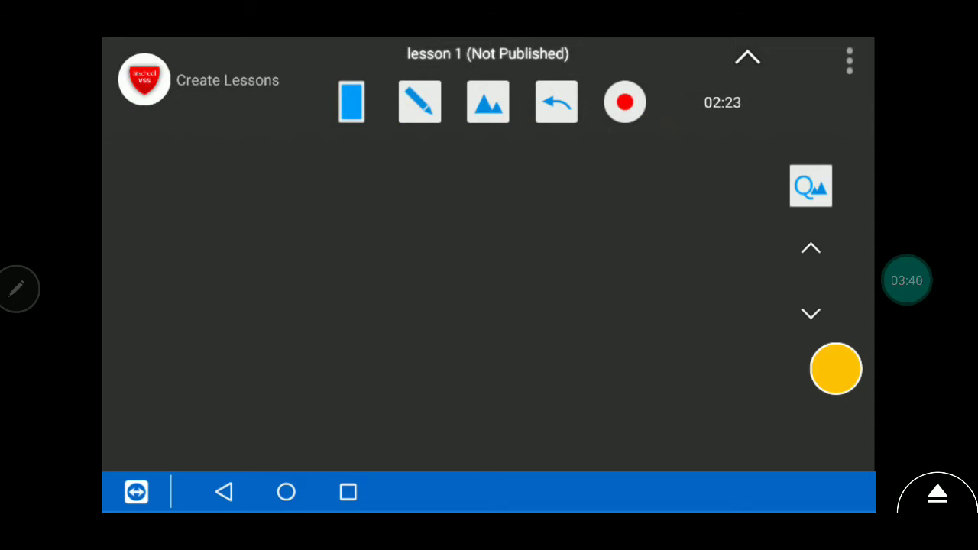
Step: Swipe the board to the photo of three tomatoes on a wicker basket
drag(481, 202, 480, 145)
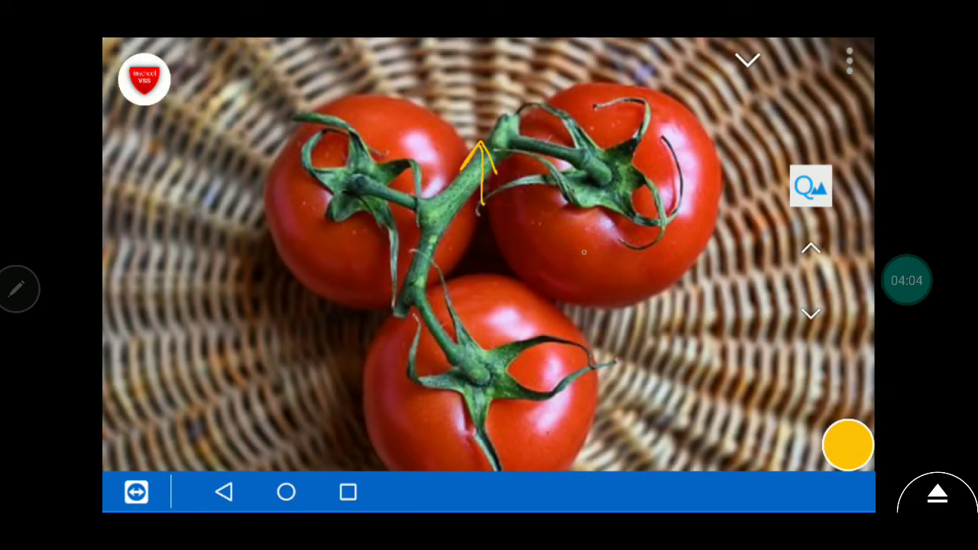
Step: Circle tomato spots and stroke the right tomato in yellow, pick white for the stem outline, then stop recording
click(749, 58)
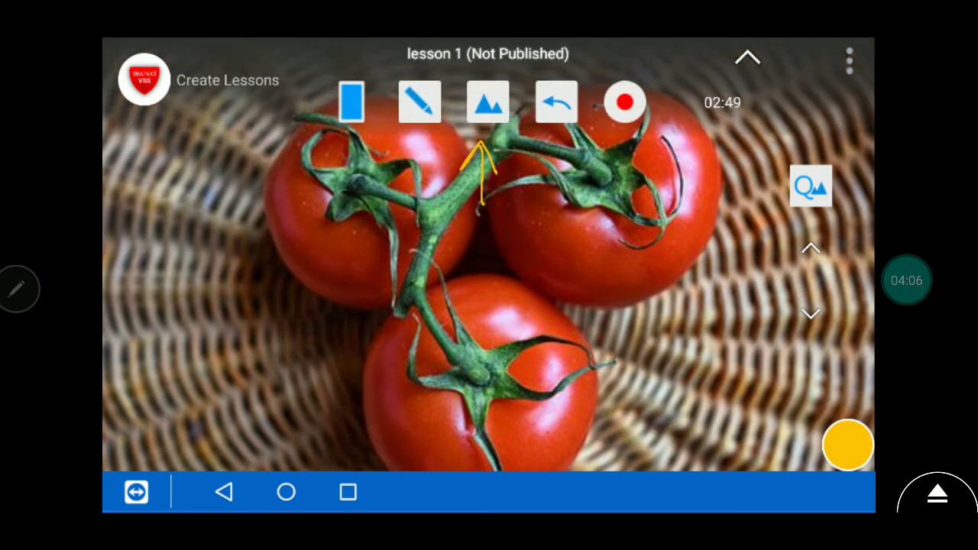
drag(492, 302, 507, 321)
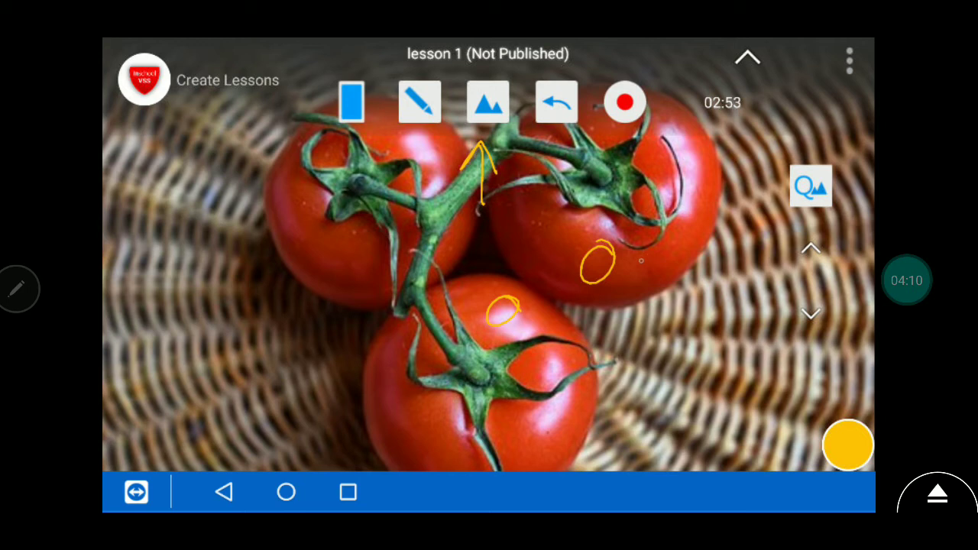
drag(634, 275, 695, 207)
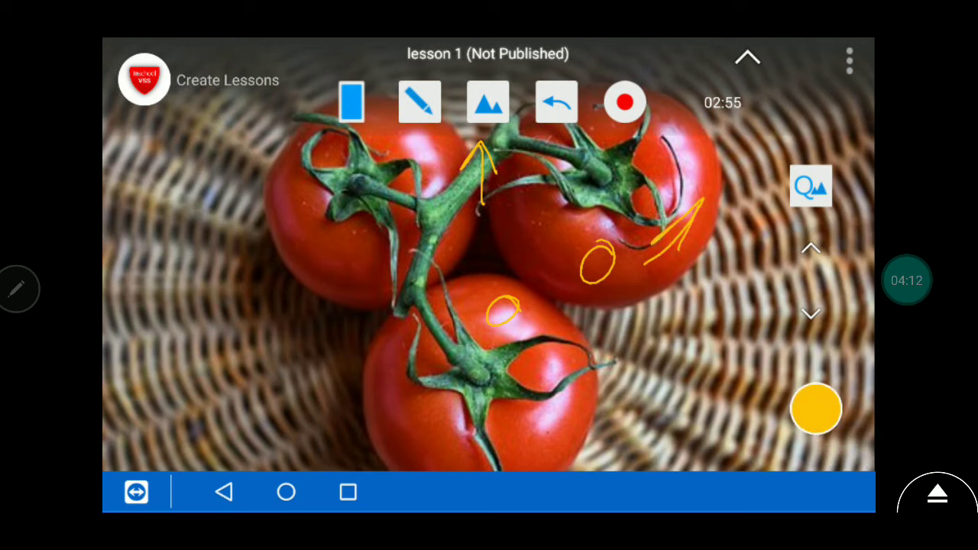
click(816, 409)
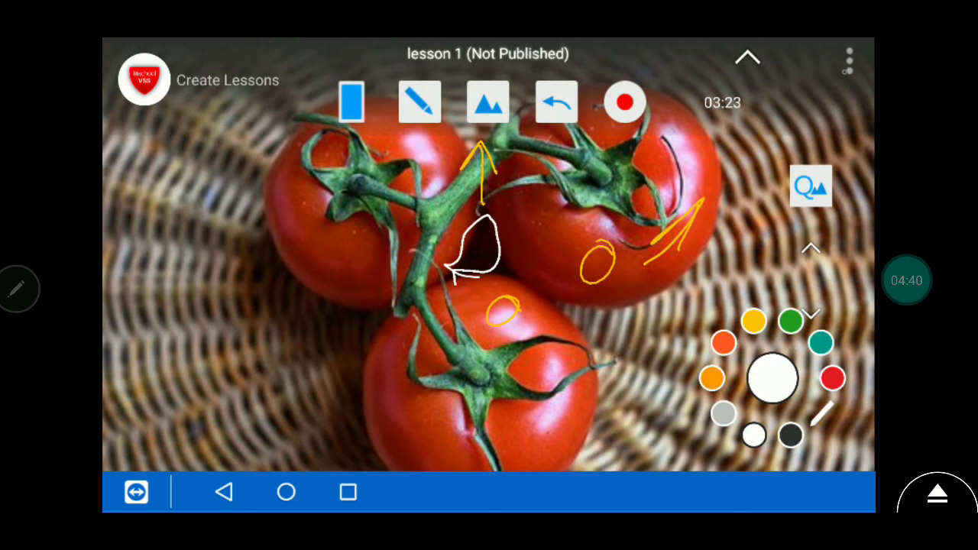
click(849, 59)
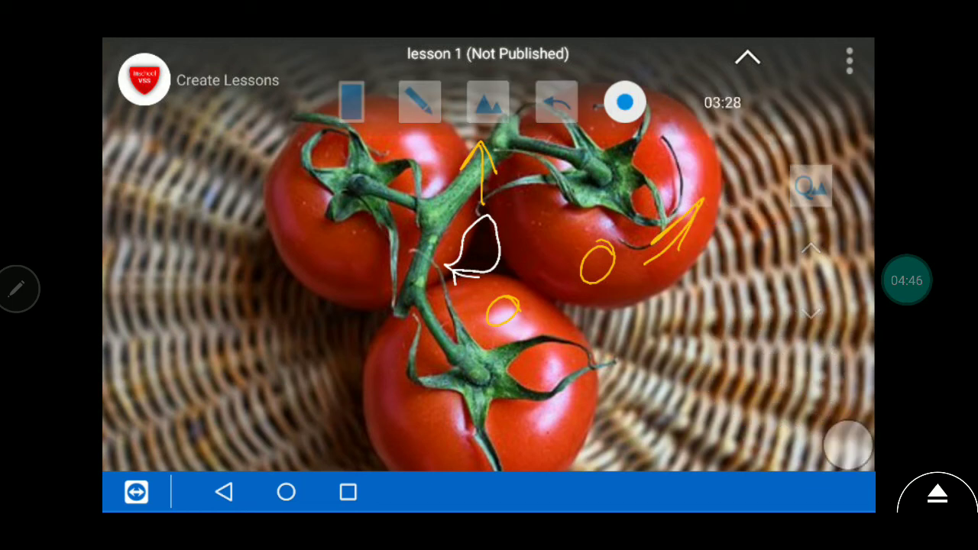
Step: Save the recording online as a Lesson and dismiss the 100% upload notice
click(849, 59)
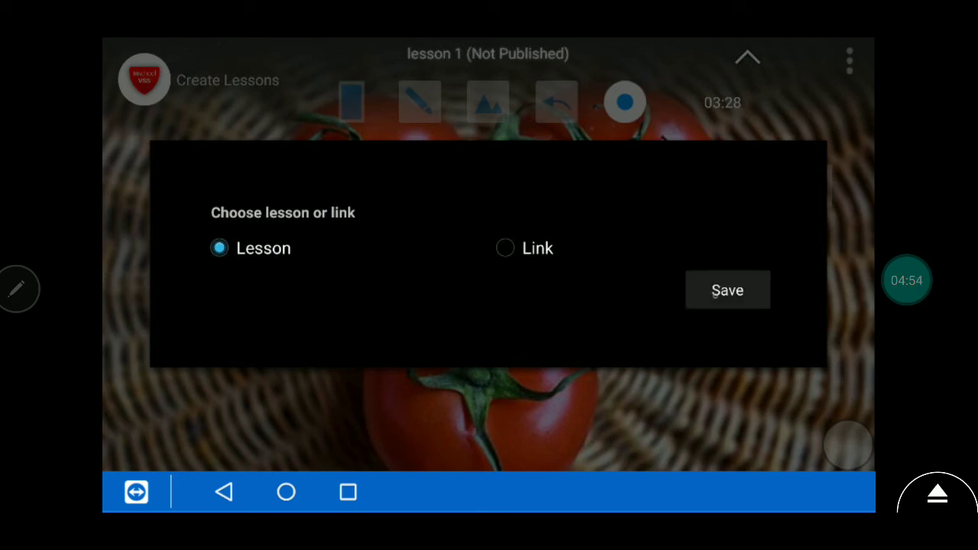
click(727, 289)
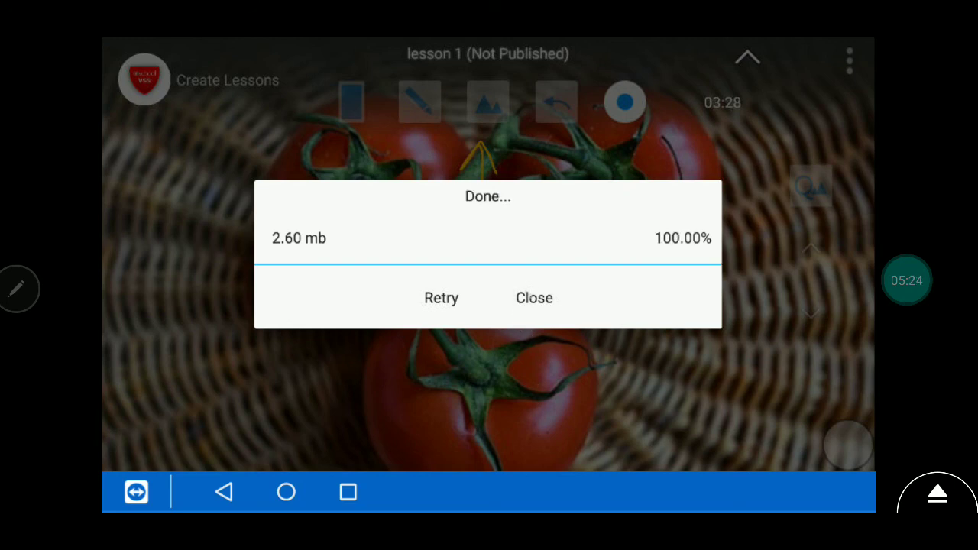
click(533, 298)
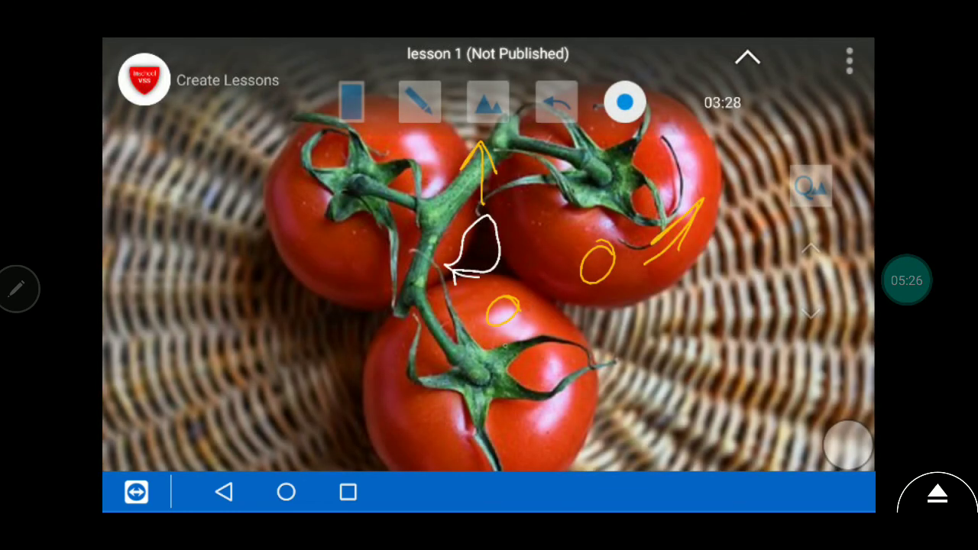